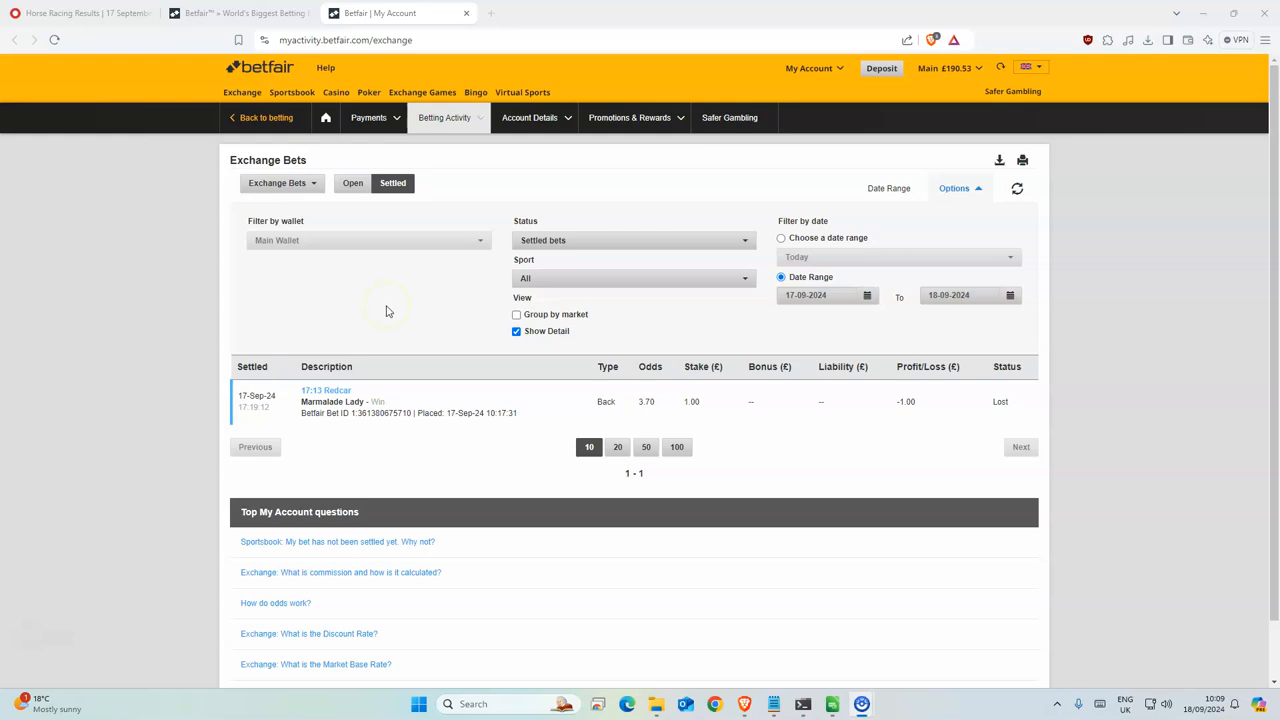
mouse_move(515, 463)
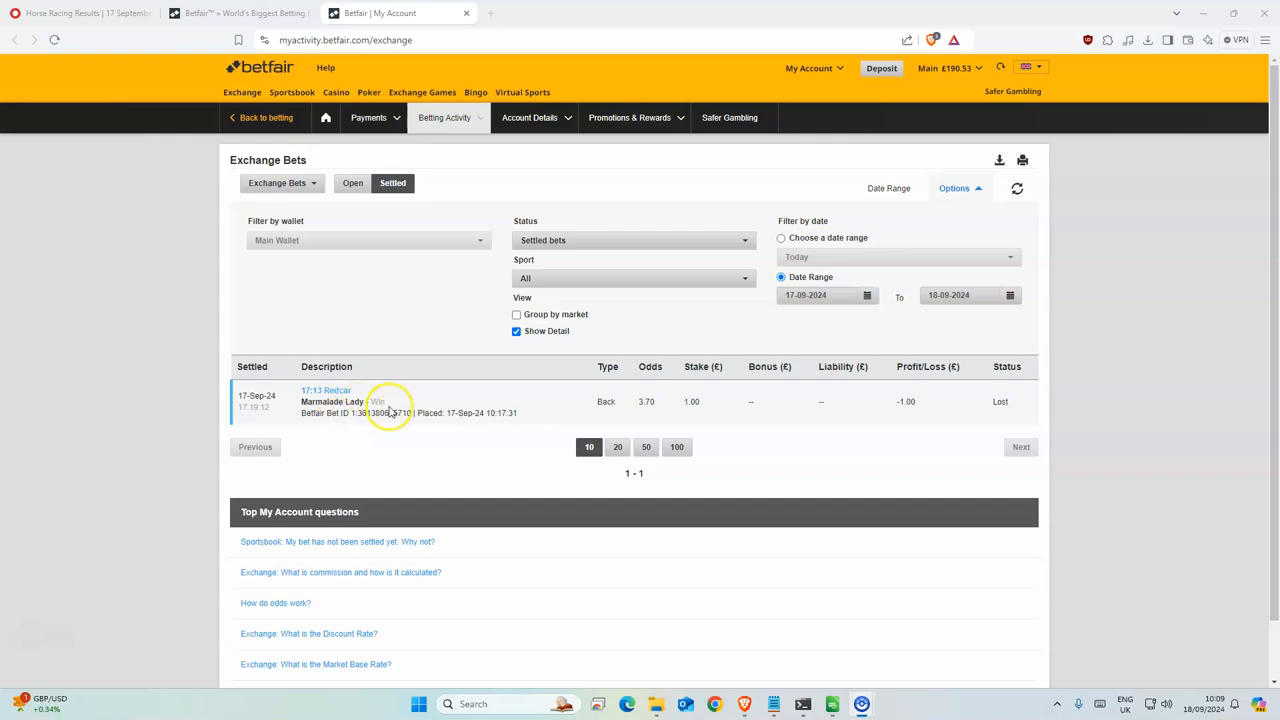
mouse_move(566, 412)
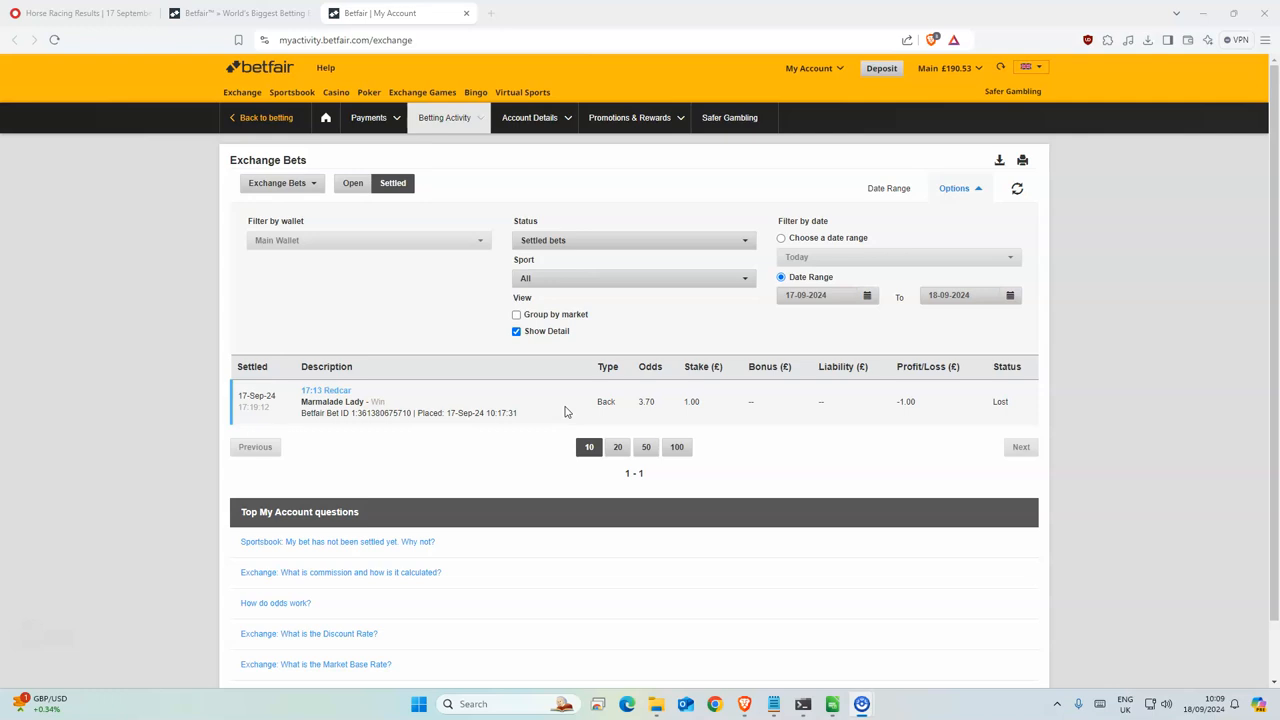
mouse_move(940, 112)
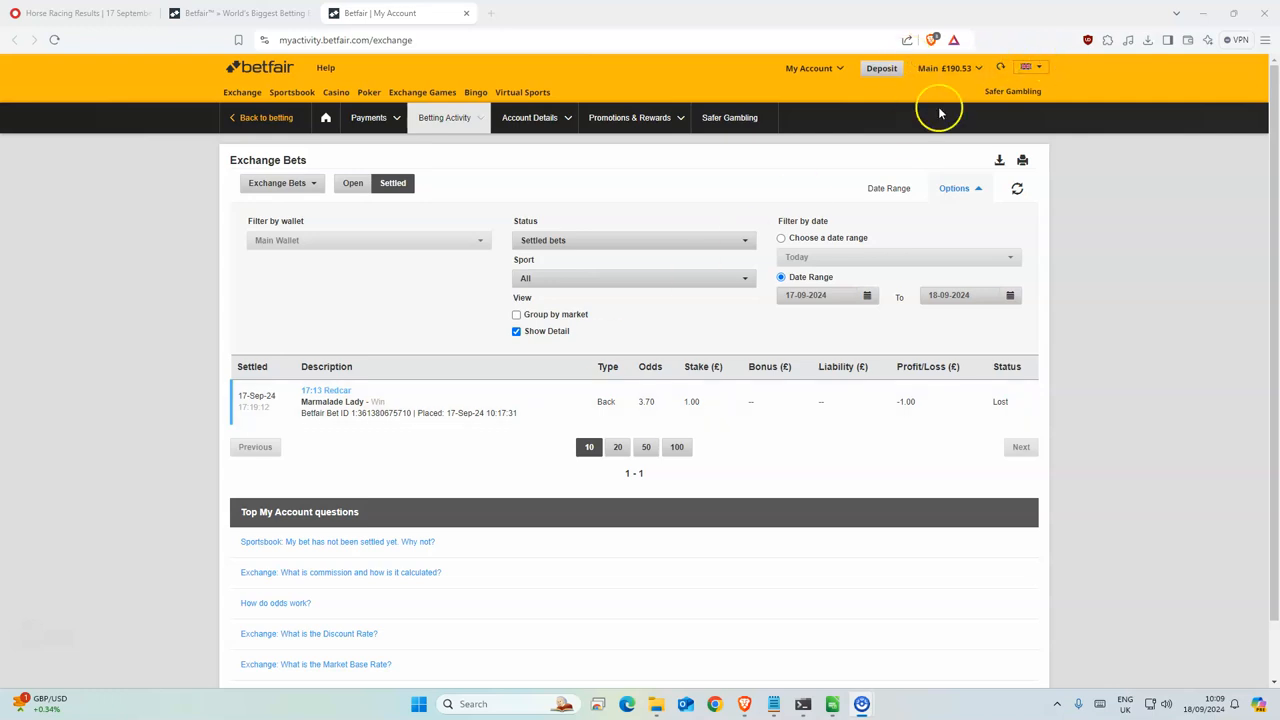
mouse_move(957, 88)
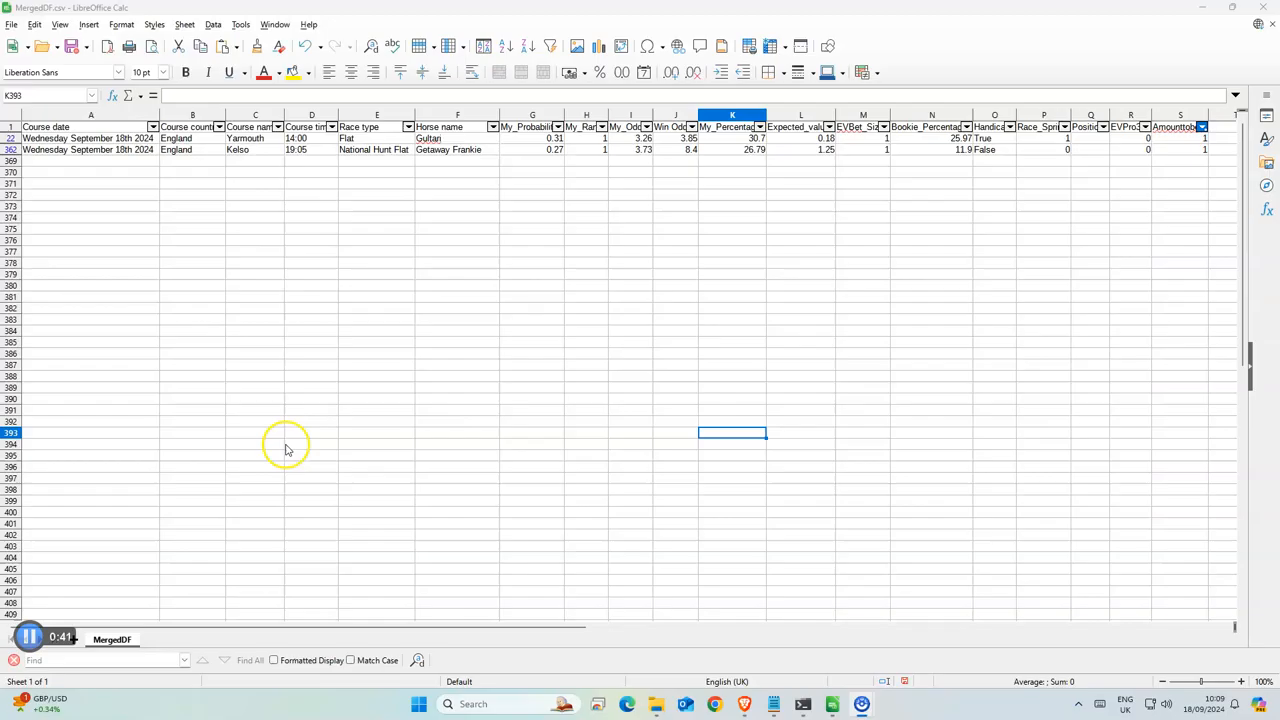
In the 14:00 Yarmouth market, place a £1 back bet on Gultari at 3.88
click(377, 228)
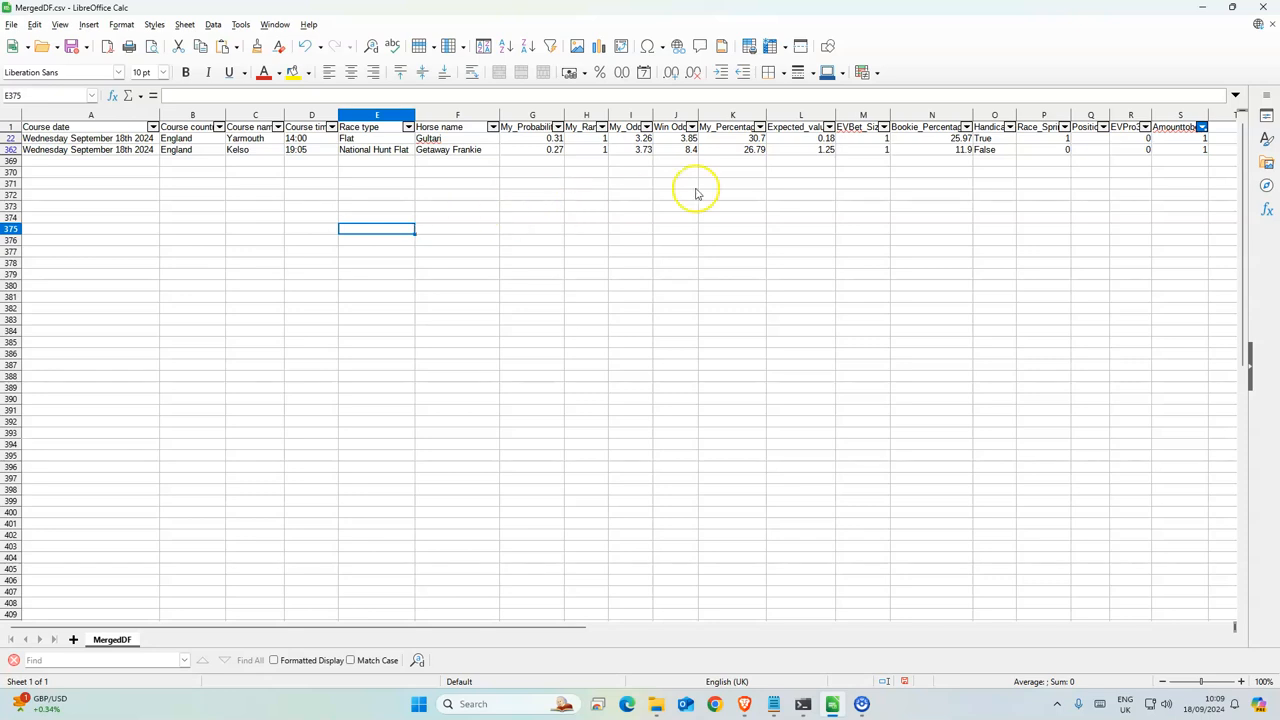
mouse_move(755, 175)
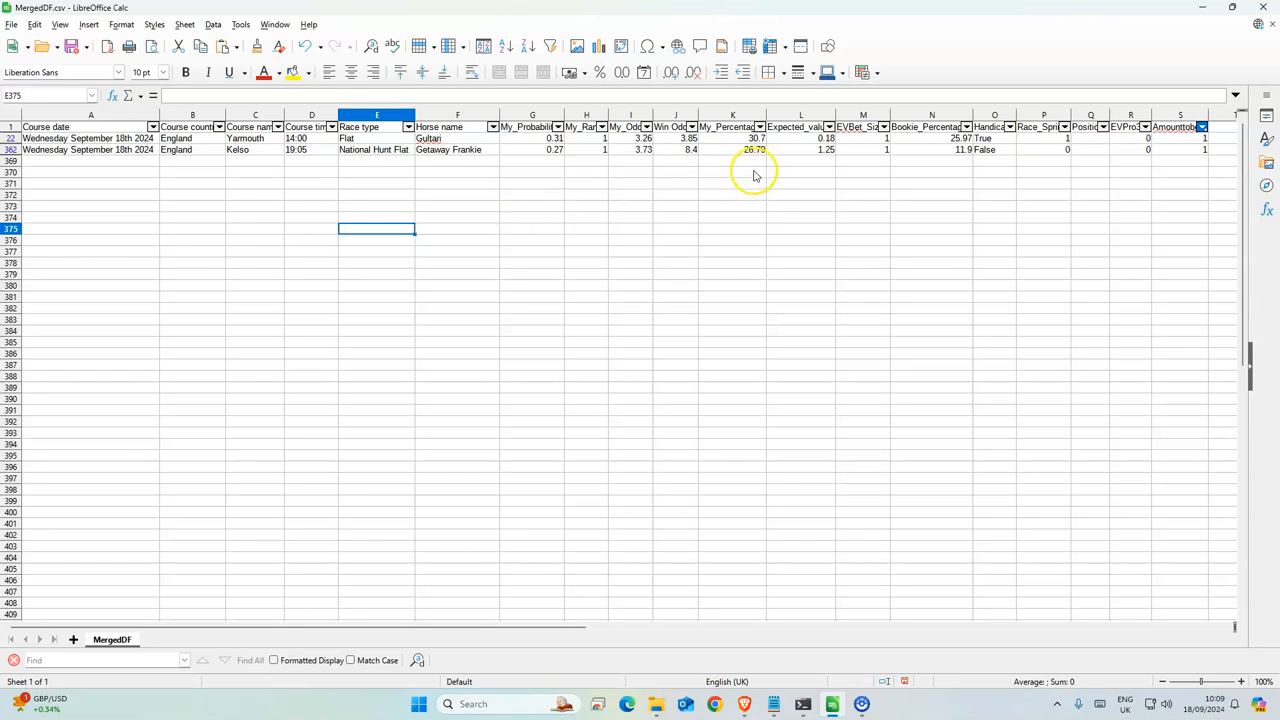
click(676, 138)
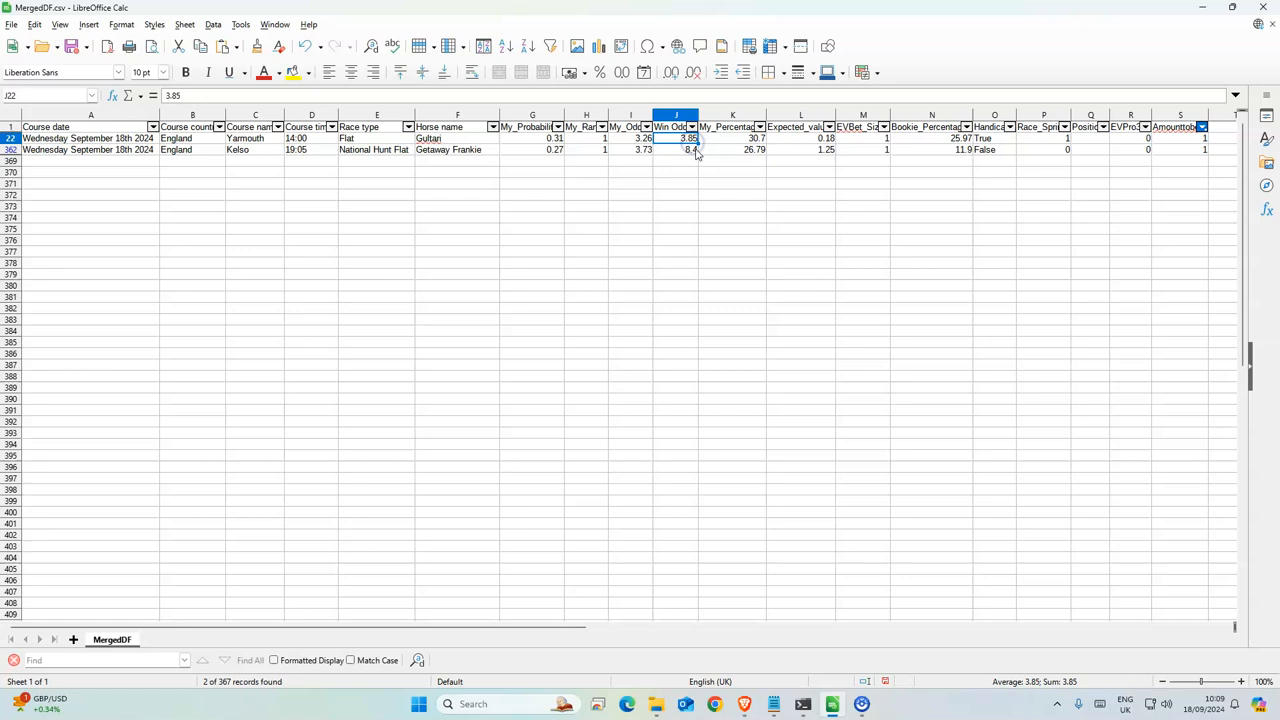
mouse_move(598, 194)
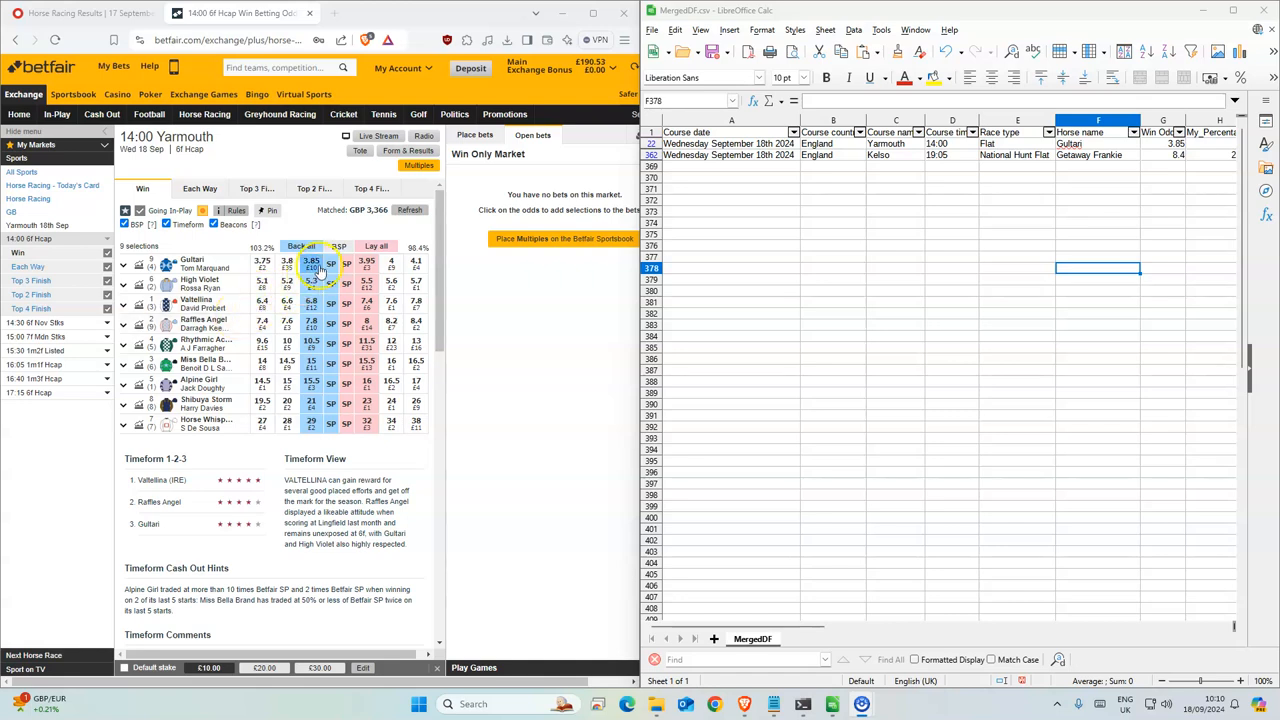
click(311, 264)
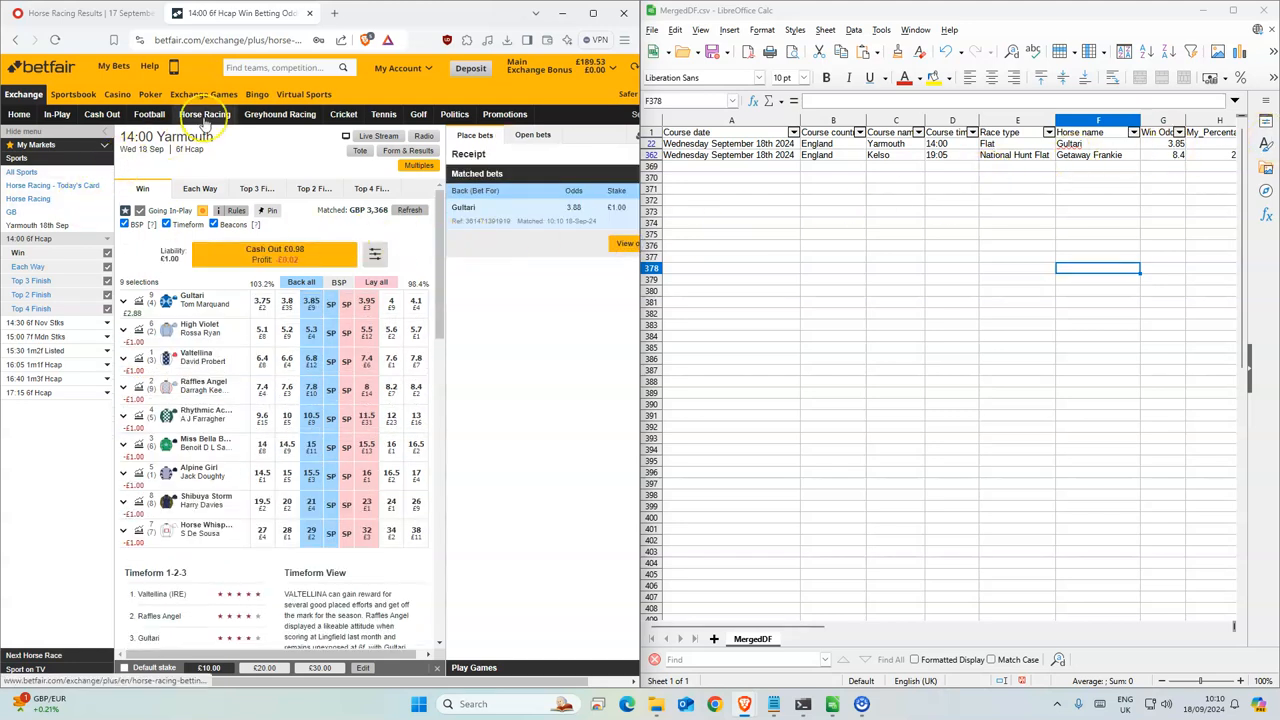
click(204, 113)
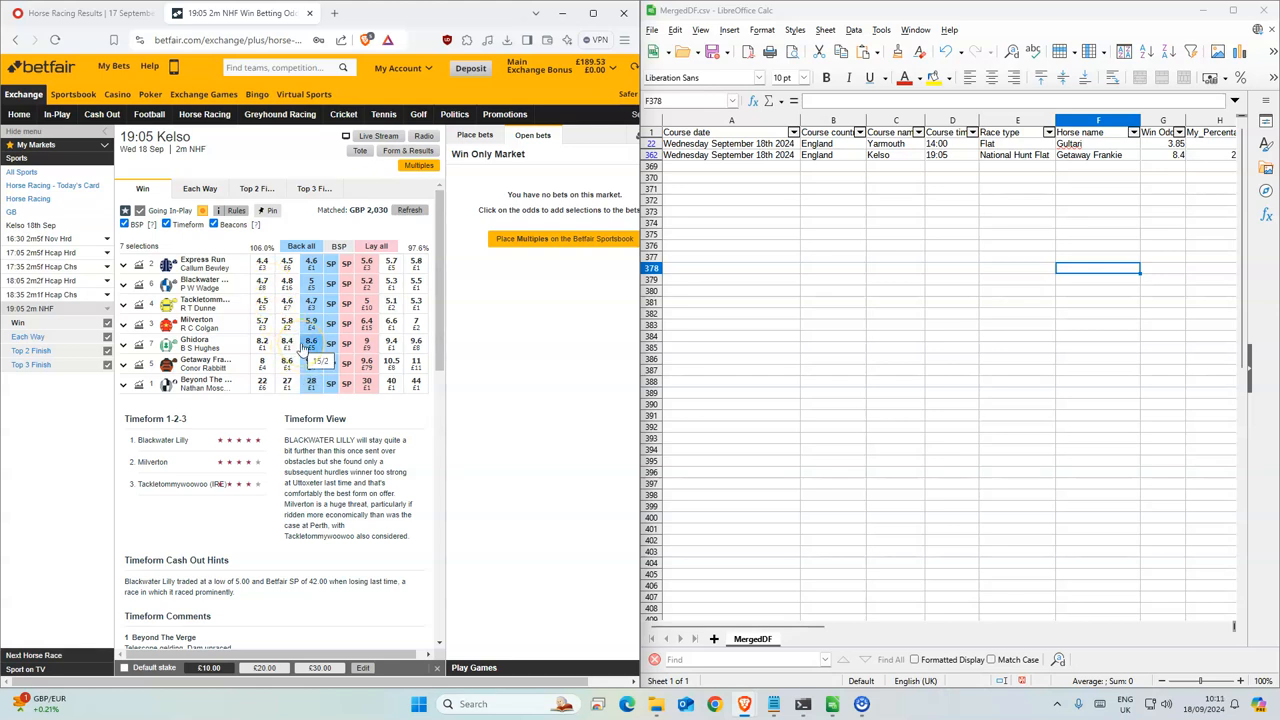
Place a £1 back bet on Getaway Frankie at 9.2 in the 19:05 Kelso race
click(311, 362)
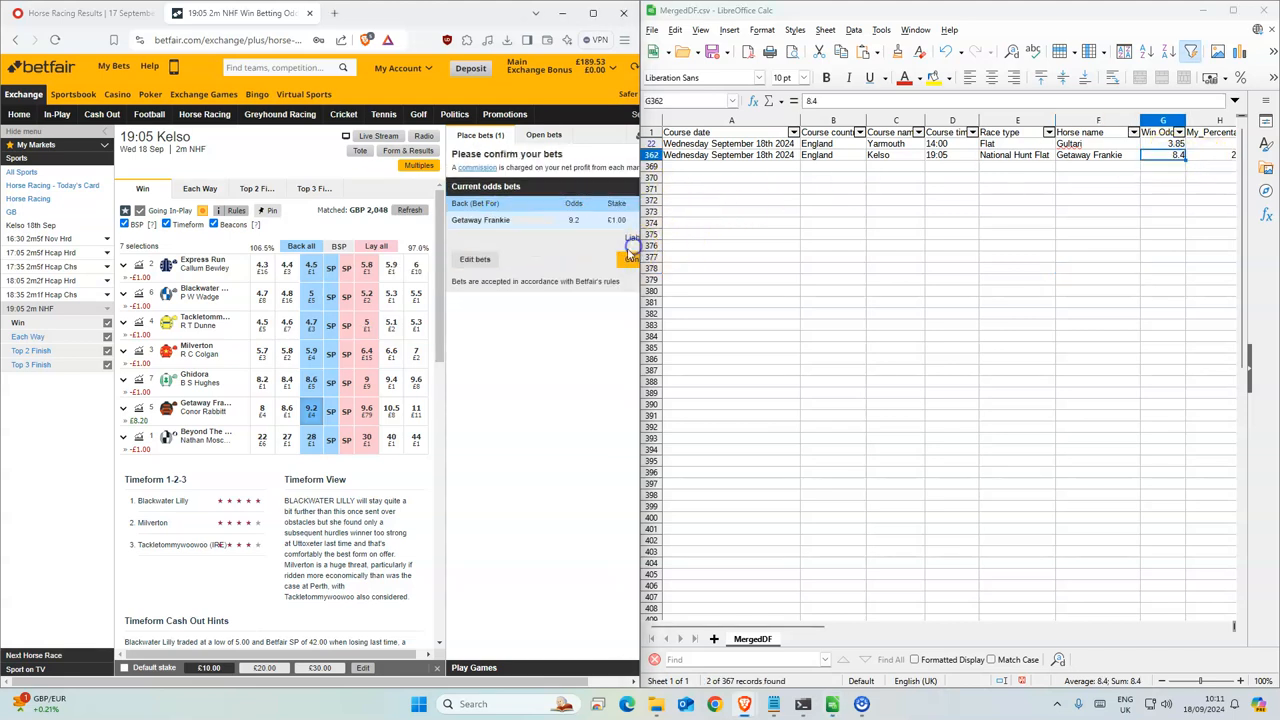
click(625, 258)
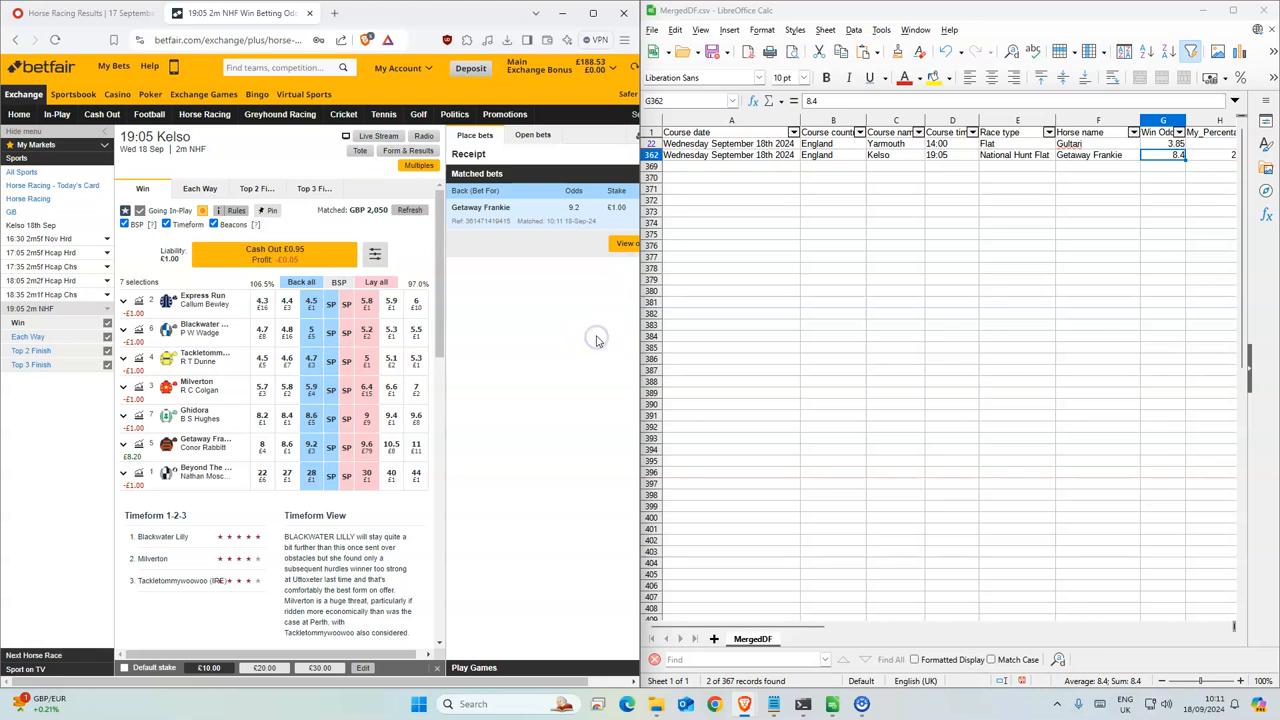
mouse_move(625, 313)
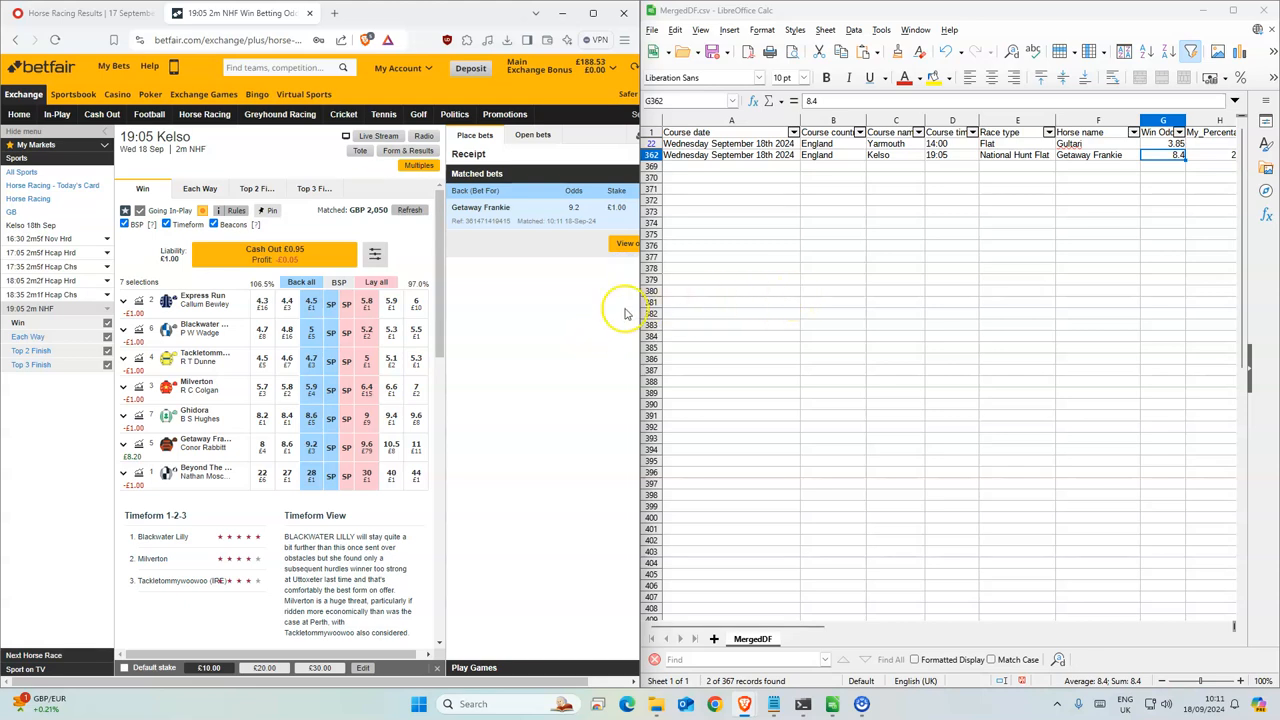